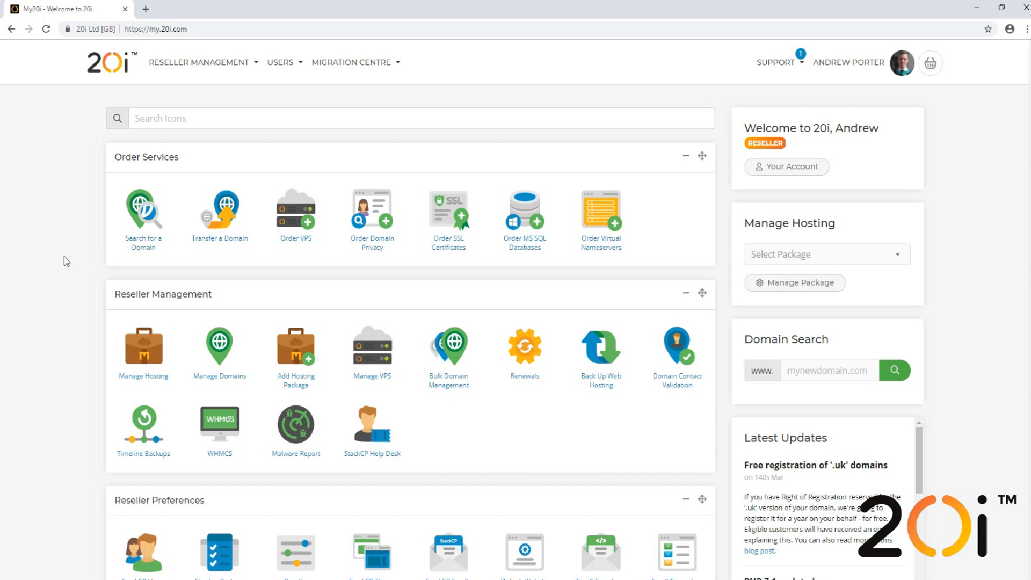
mouse_move(88, 198)
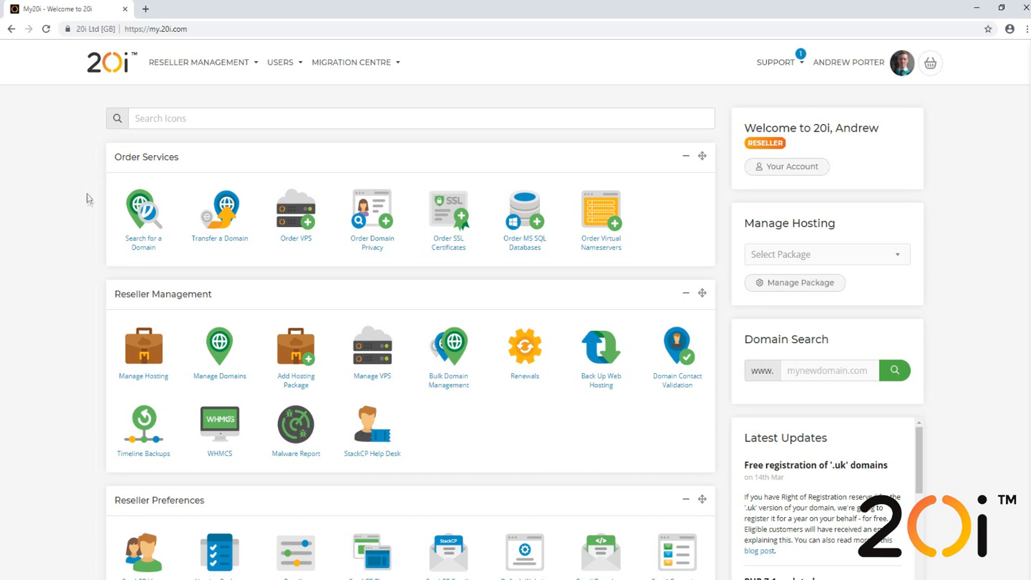
mouse_move(96, 361)
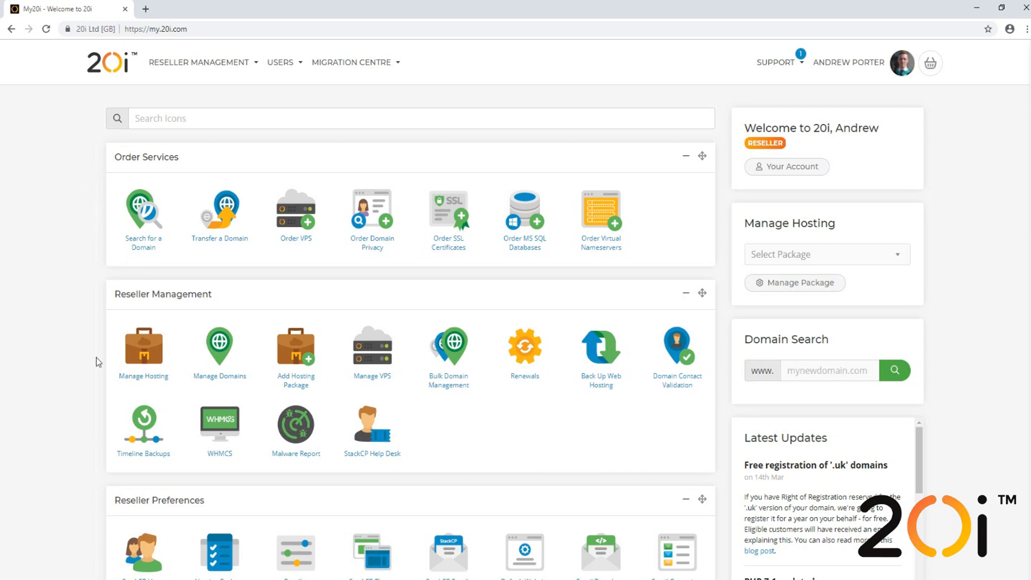
mouse_move(140, 353)
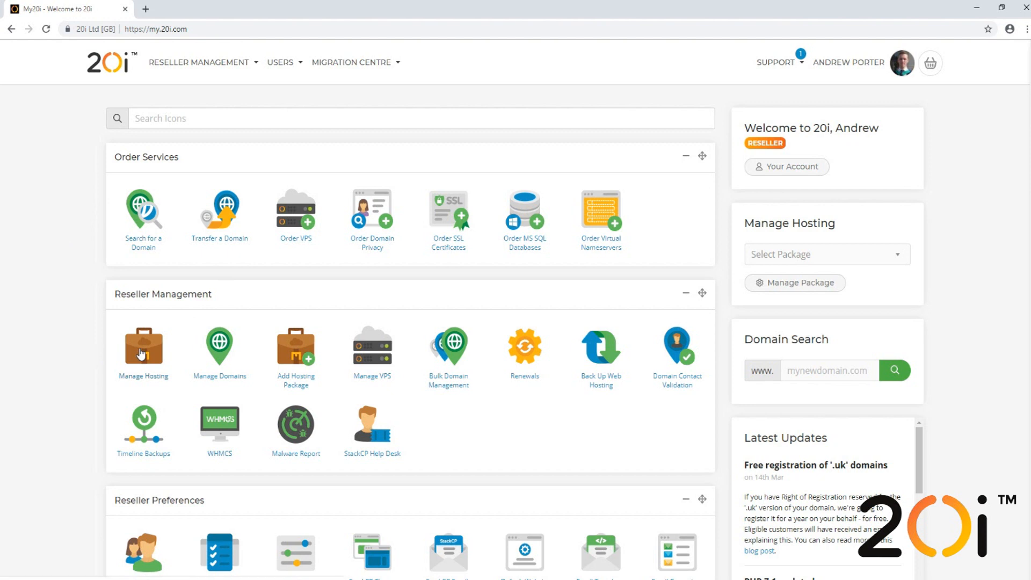
Open Manage Hosting from the dashboard's Reseller Management section
left_click(143, 346)
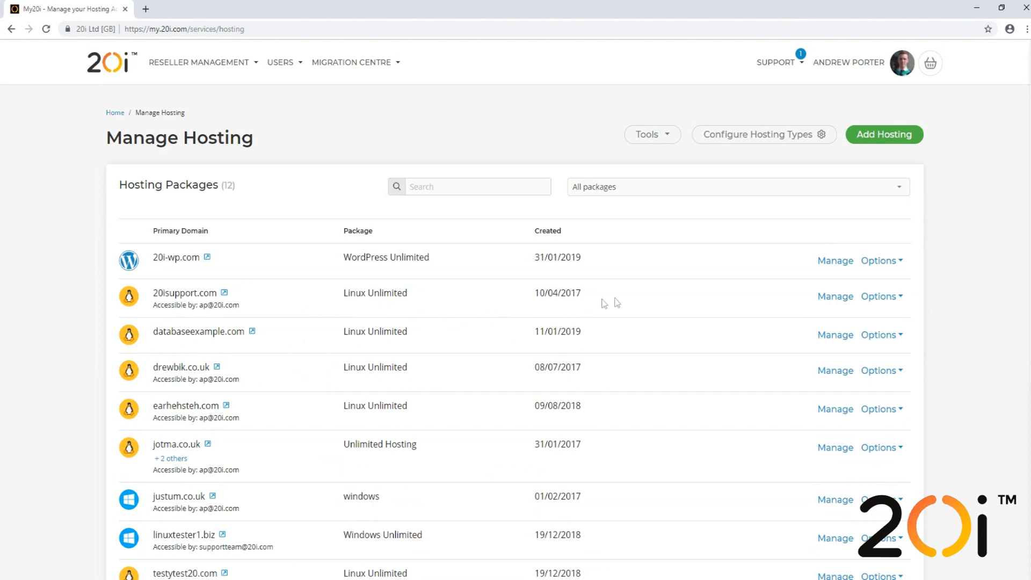
mouse_move(637, 313)
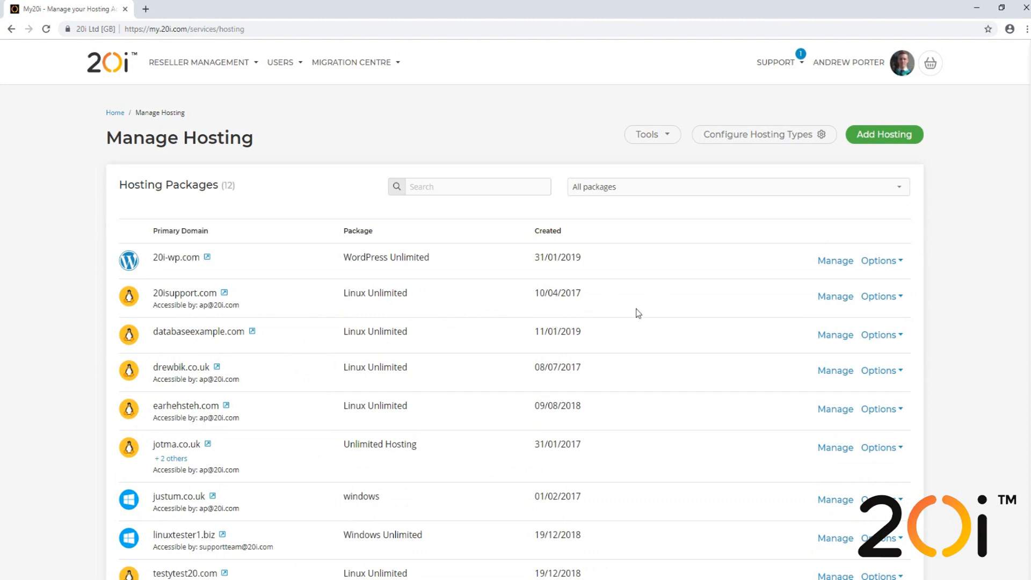
mouse_move(836, 296)
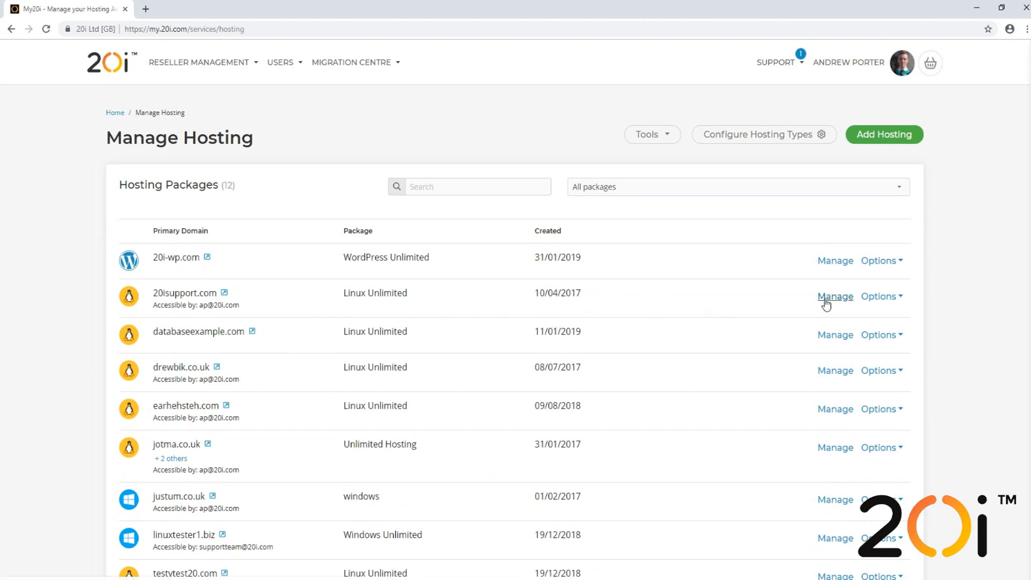
Open the 20isupport.com package's service overview via its Manage button
left_click(835, 296)
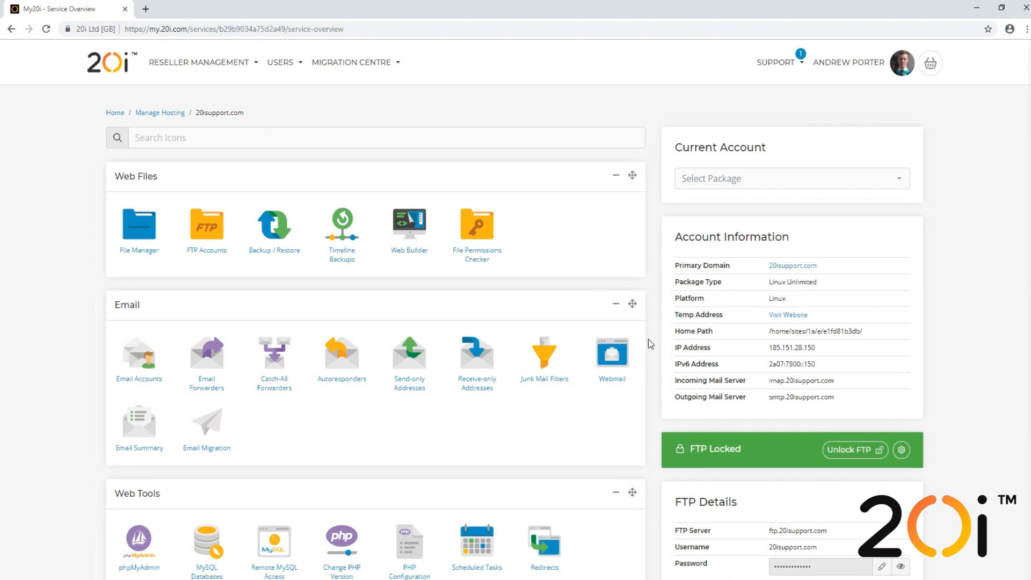
Open the SSL/TLS certificates page from the Security section for 20isupport.com
scroll("down", 3)
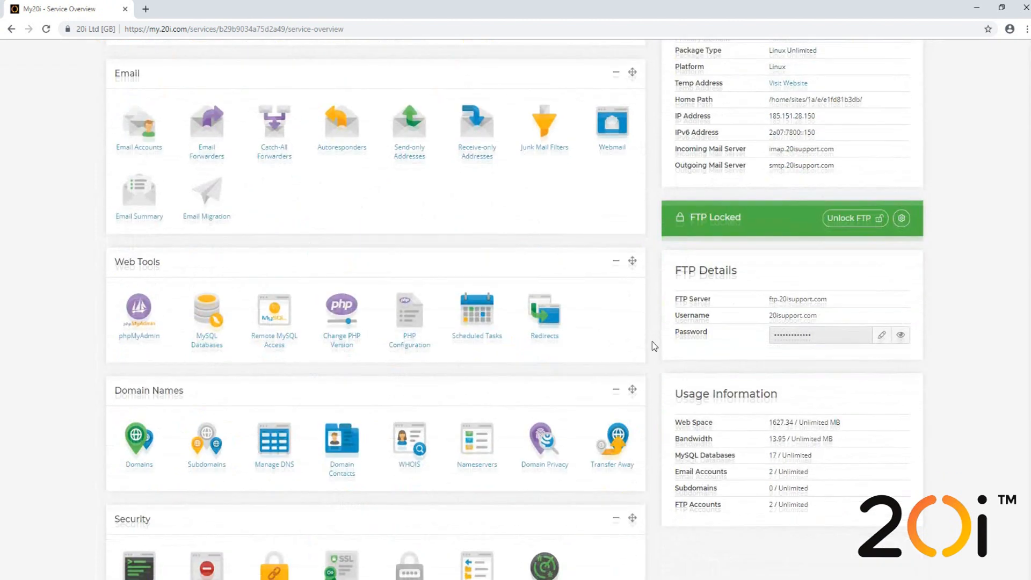
scroll("down", 3)
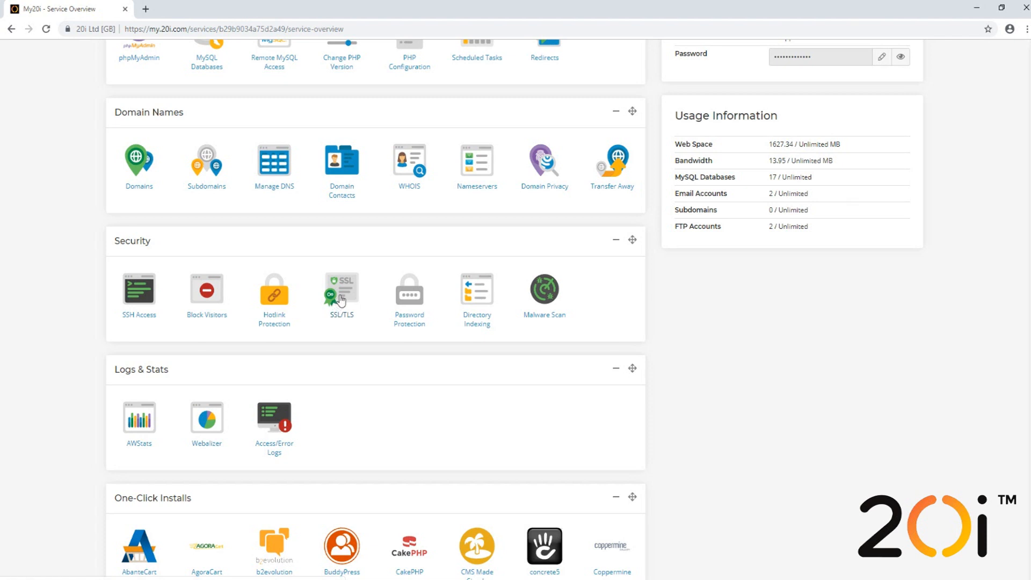
left_click(342, 289)
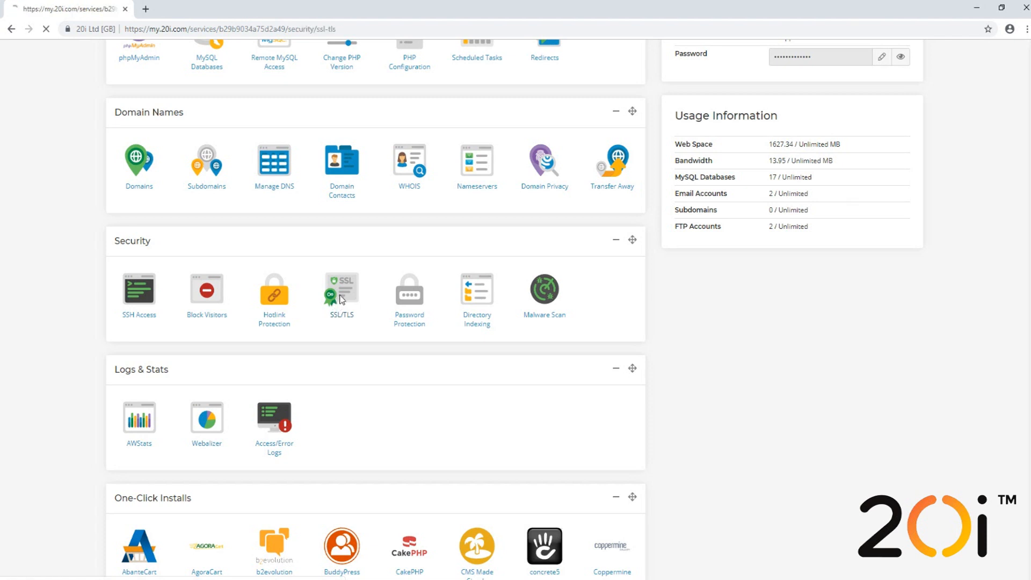
left_click(341, 289)
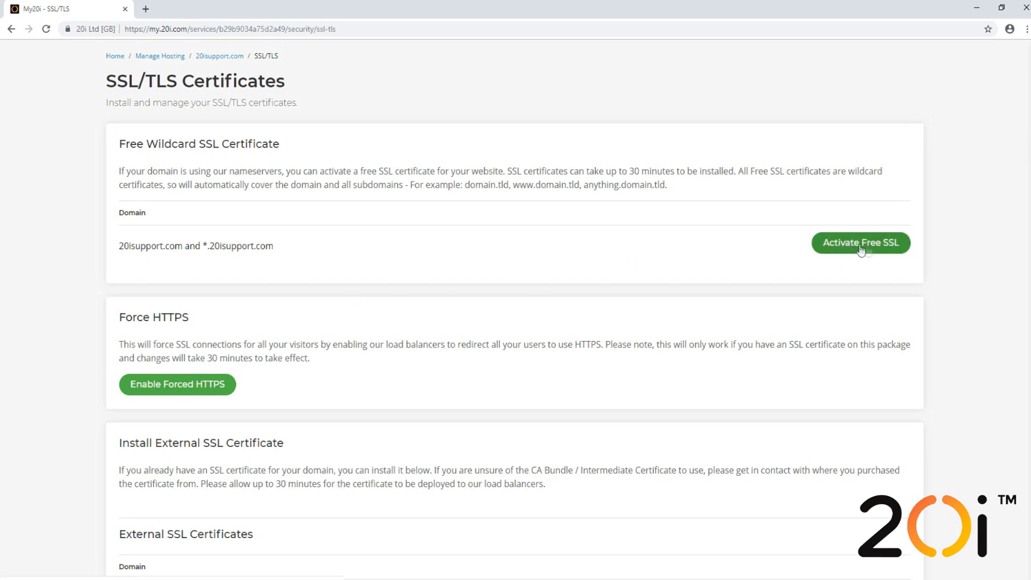
mouse_move(826, 245)
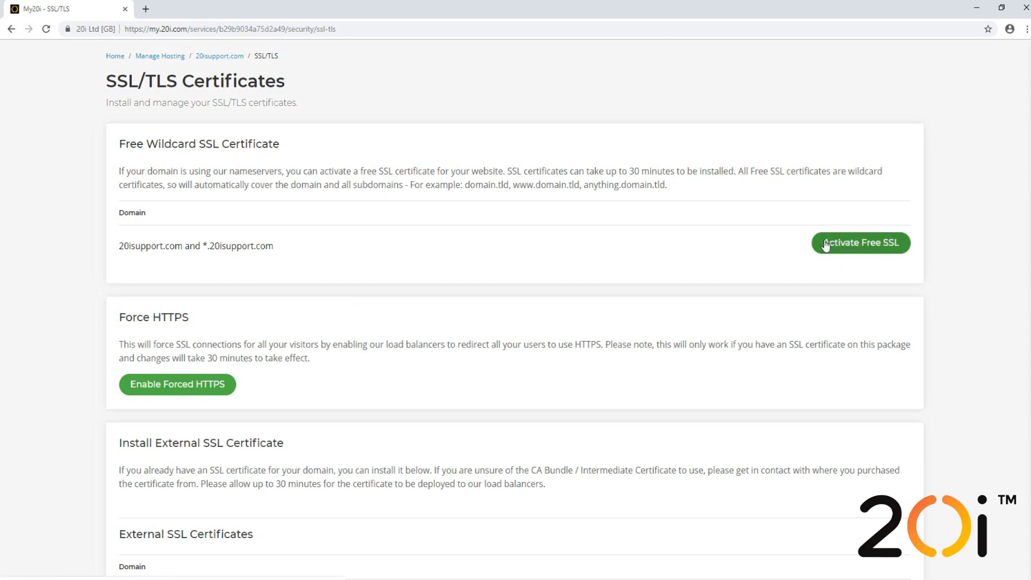
mouse_move(720, 271)
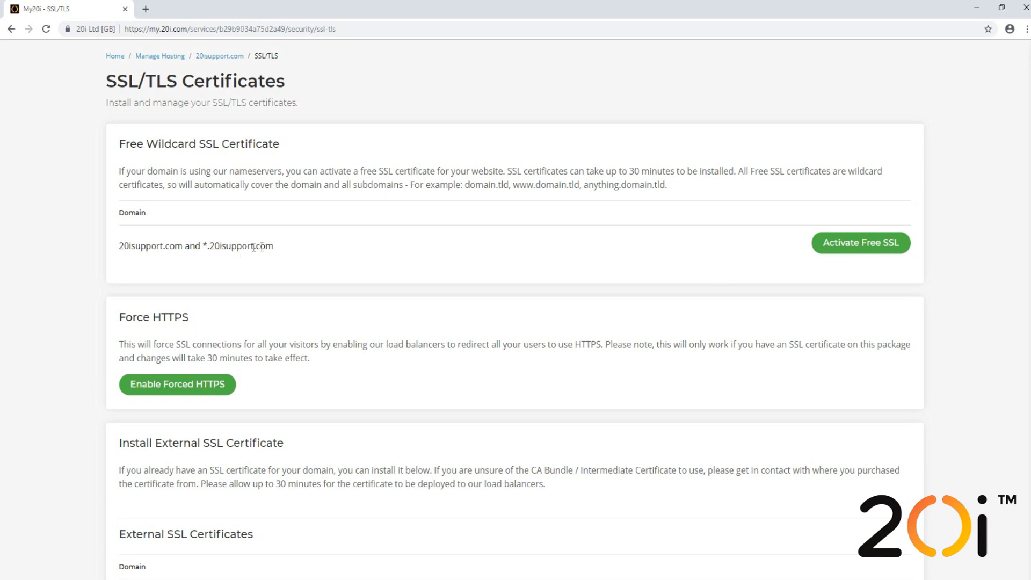
left_click_drag(119, 245, 274, 245)
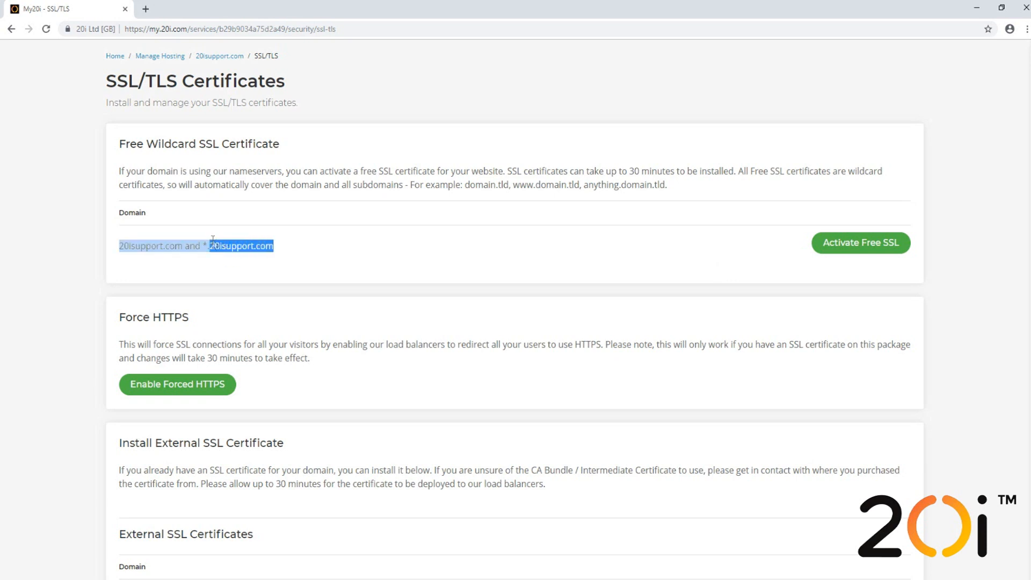
left_click(240, 245)
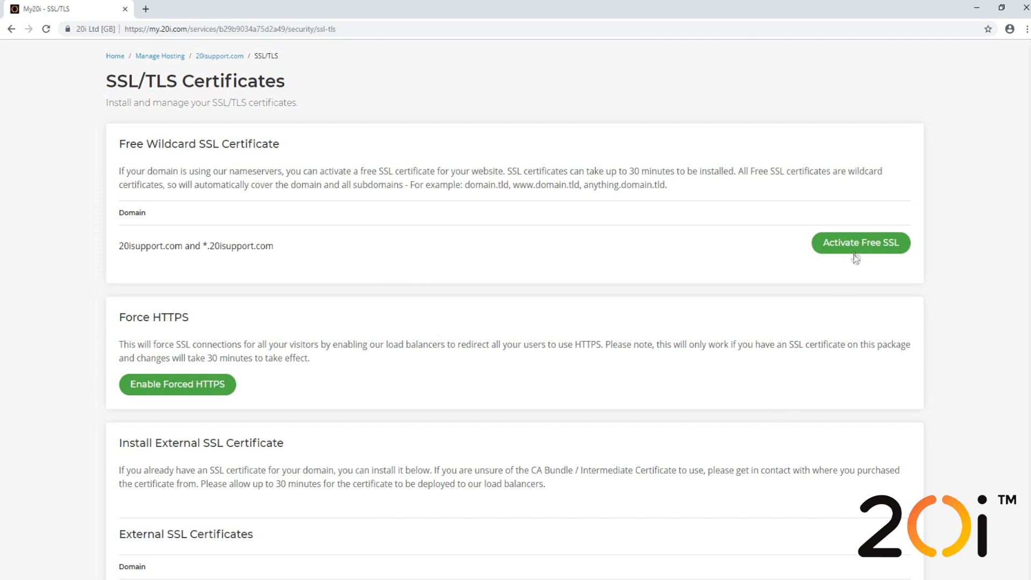
Activate the free wildcard SSL for 20isupport.com and *.20isupport.com
left_click(860, 242)
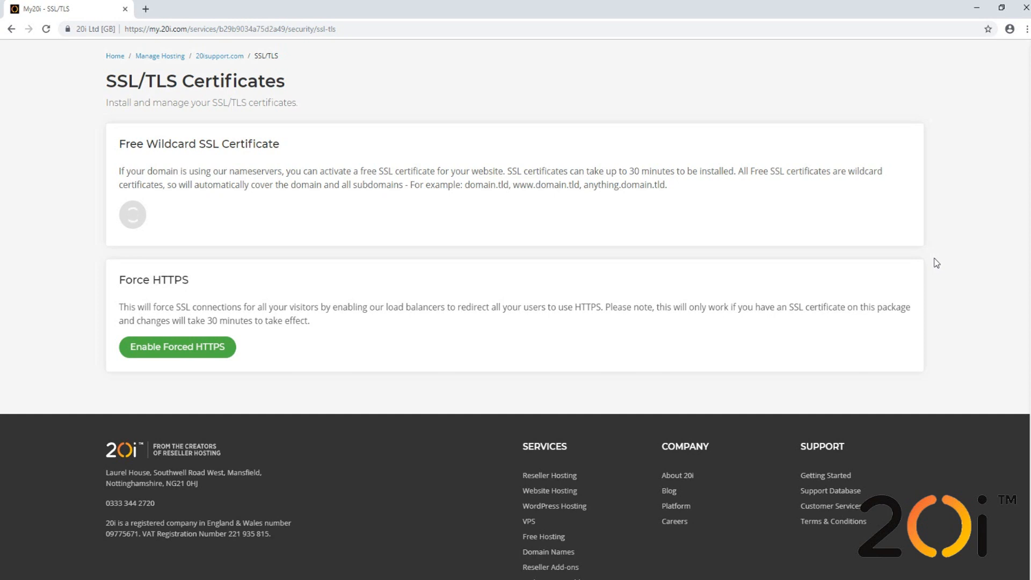
left_click(132, 214)
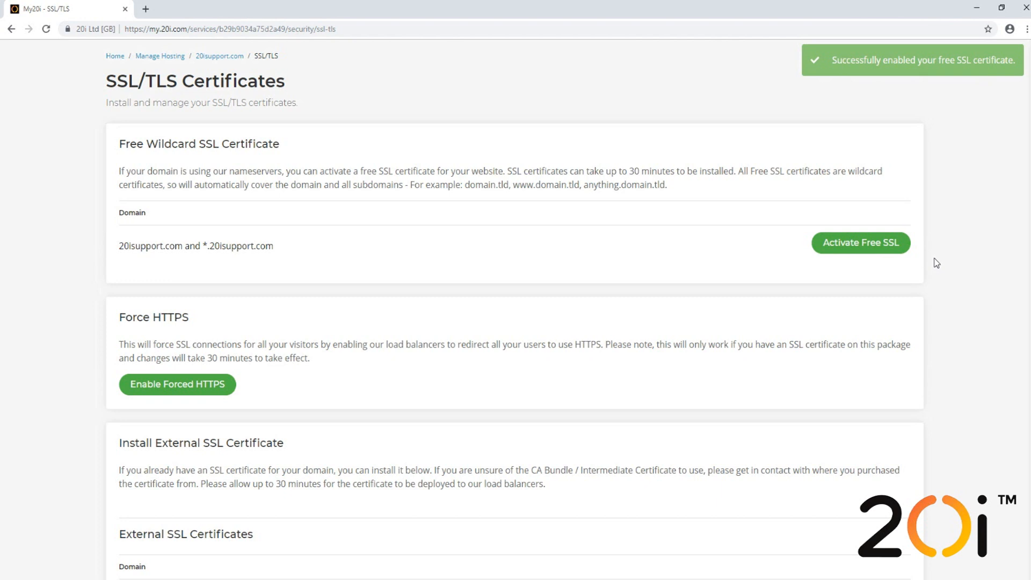
left_click(860, 242)
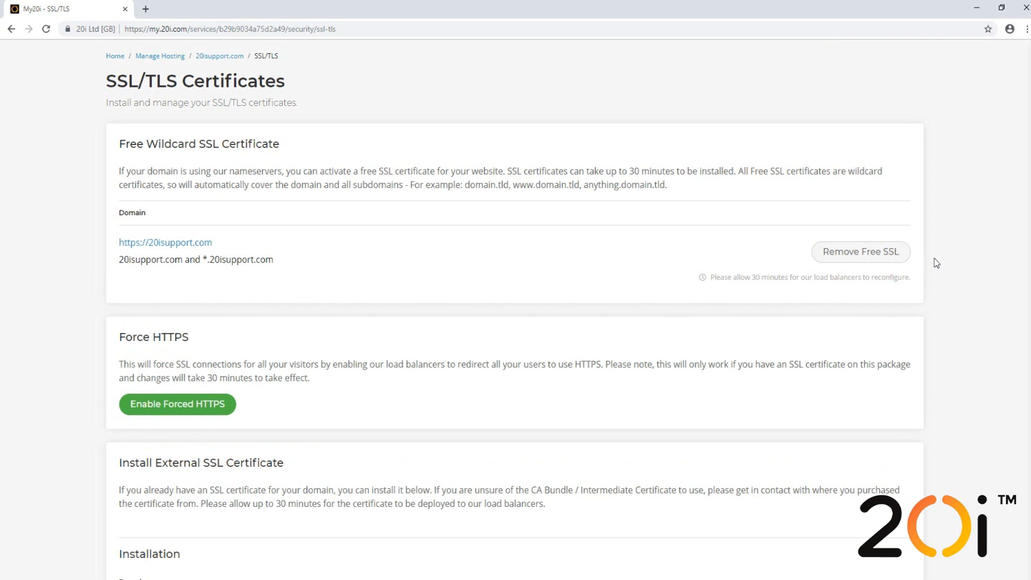
mouse_move(747, 307)
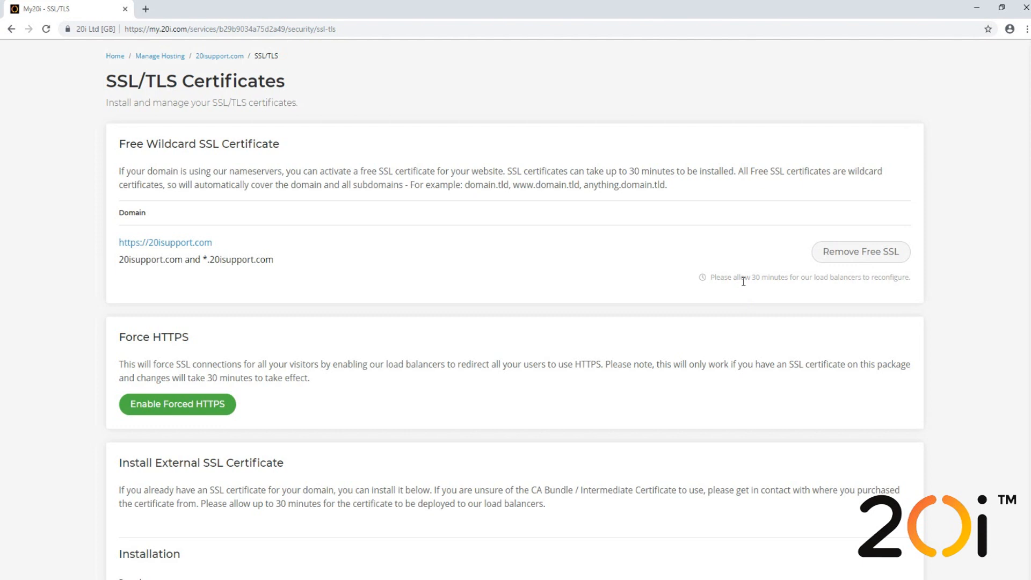
mouse_move(767, 301)
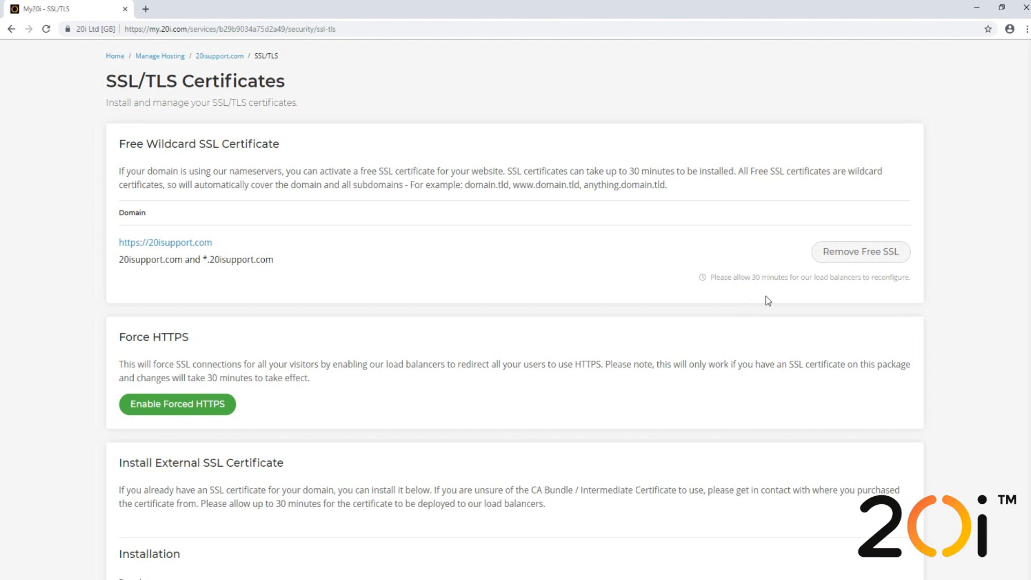